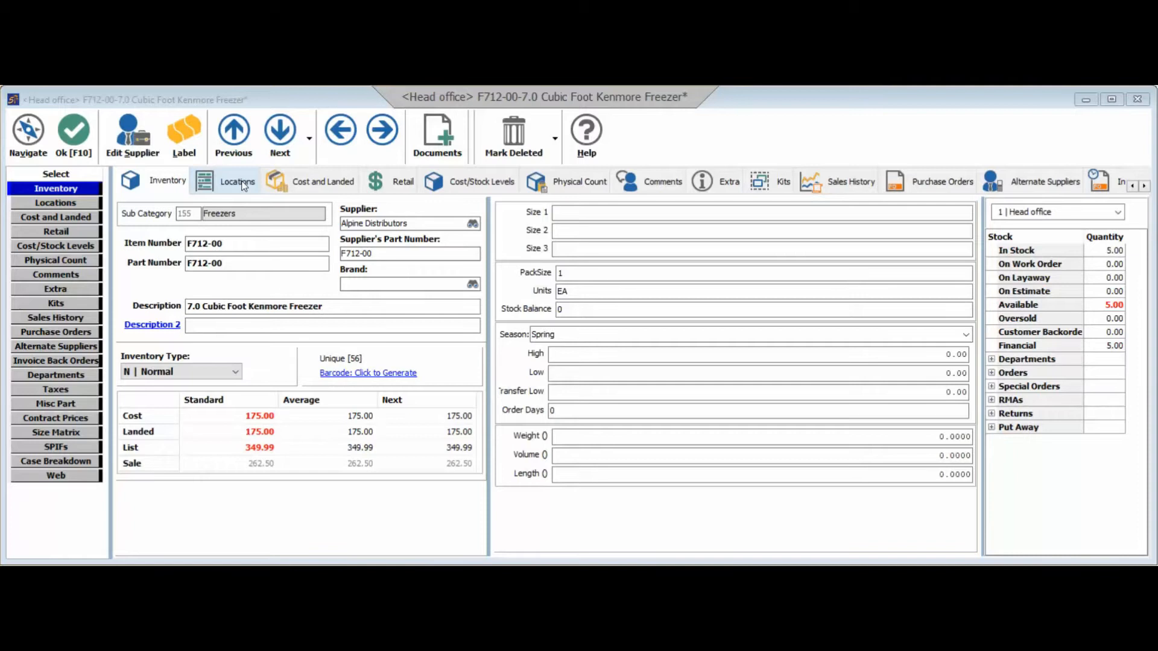
Show the Kenmore freezer's stock locations, revealing 5 units in the no-location bin
click(238, 181)
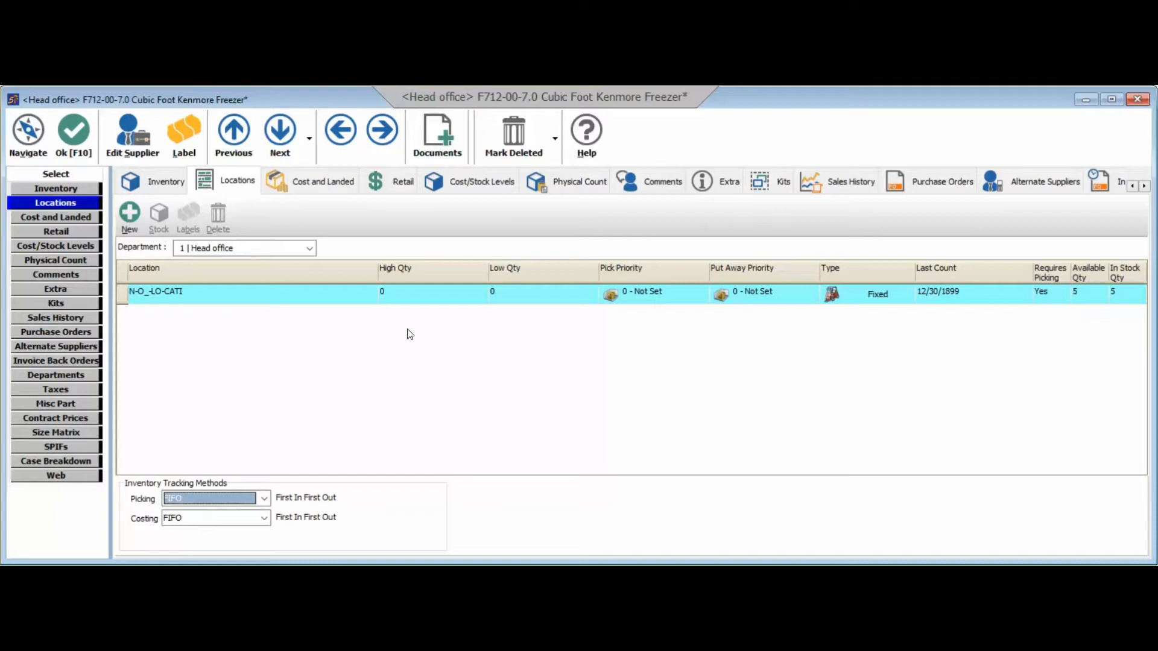
mouse_move(432, 311)
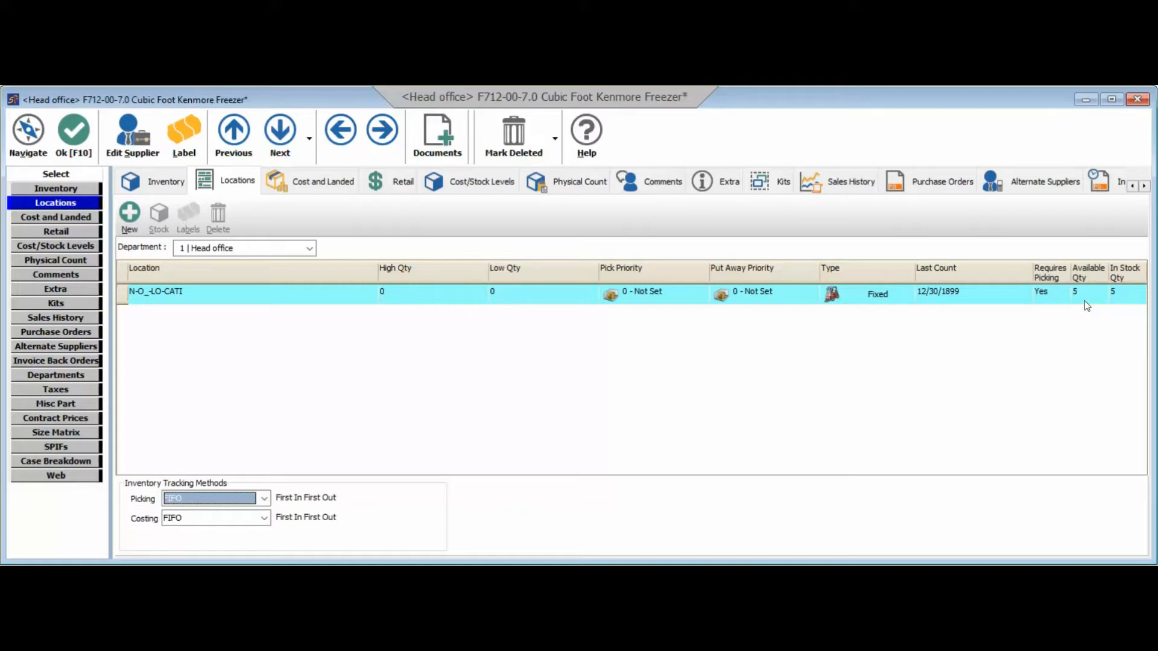
mouse_move(598, 373)
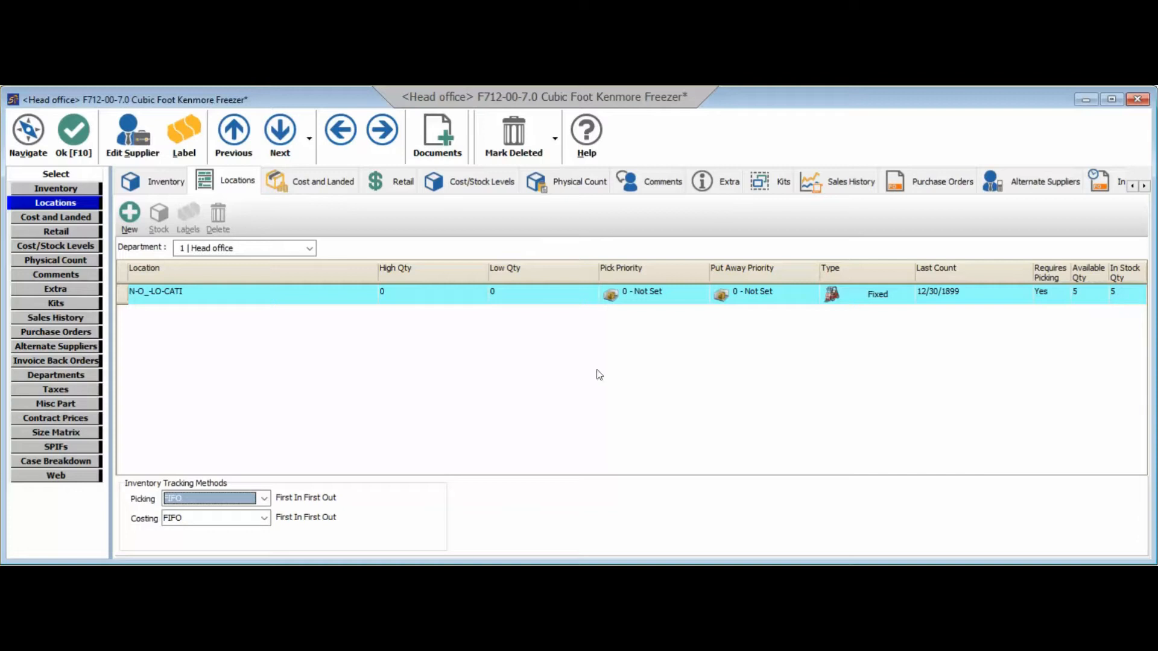
mouse_move(591, 374)
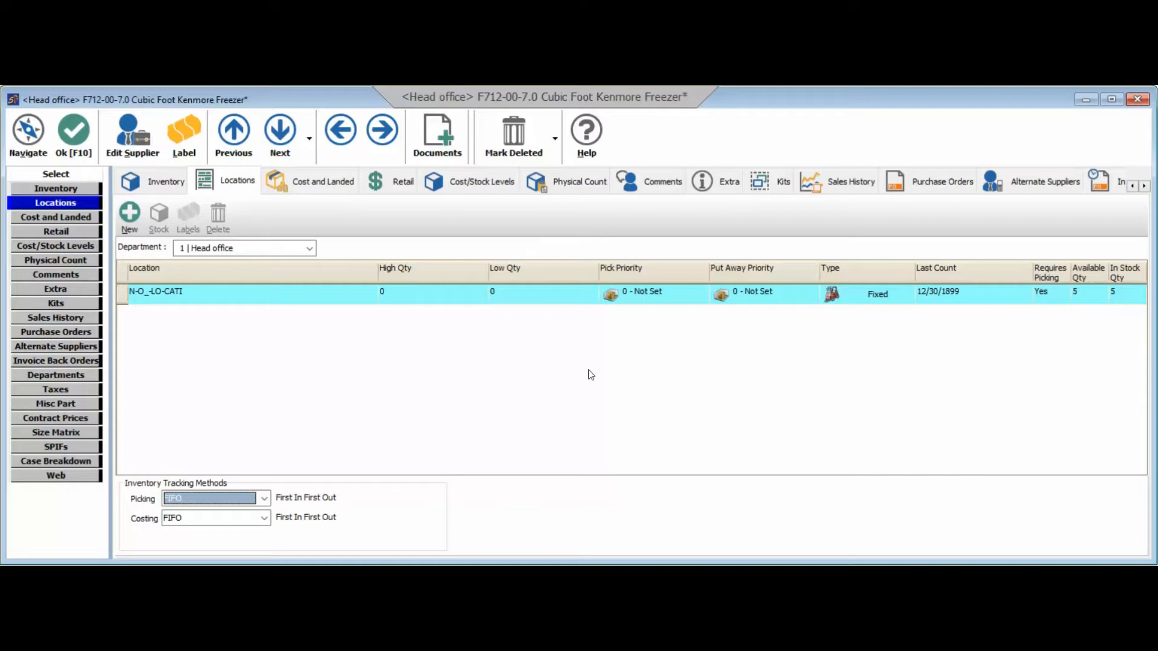
mouse_move(354, 321)
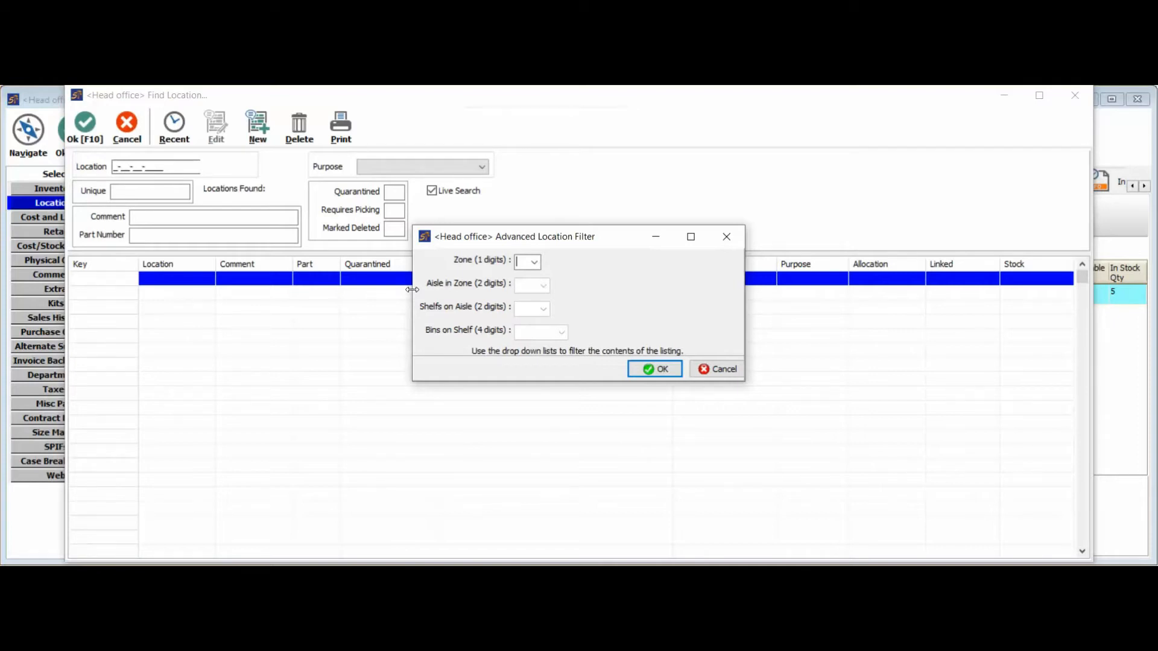
Filter the new location to zone W, aisle 1, shelf 1, bin A, creating W-1-1-A
click(534, 261)
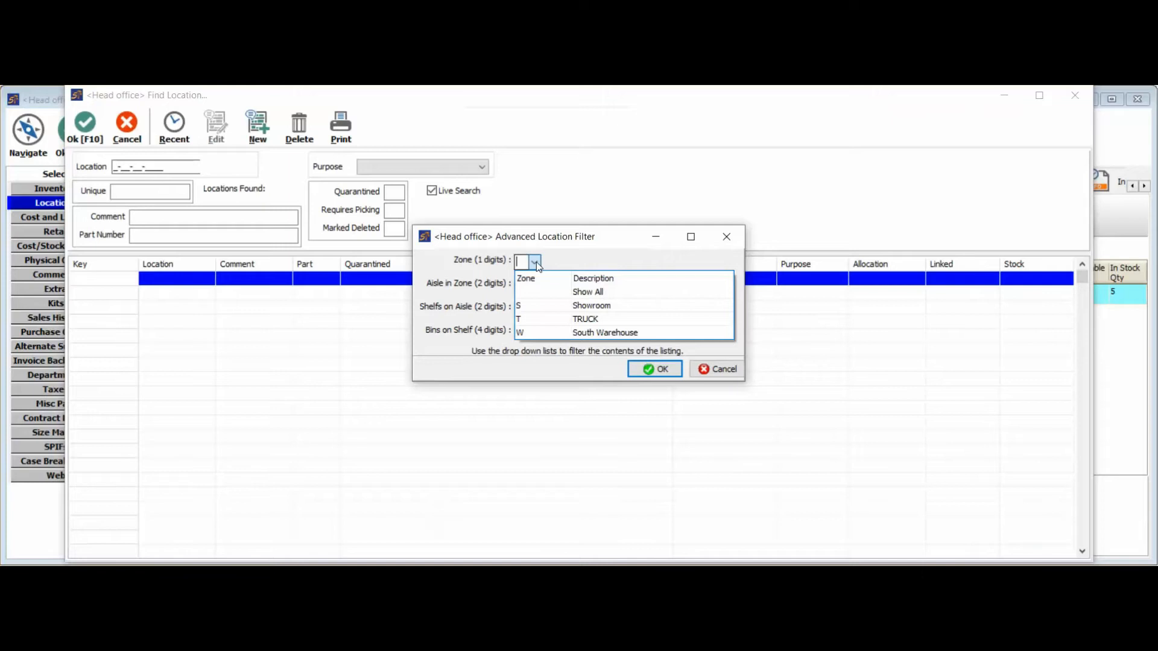
click(604, 333)
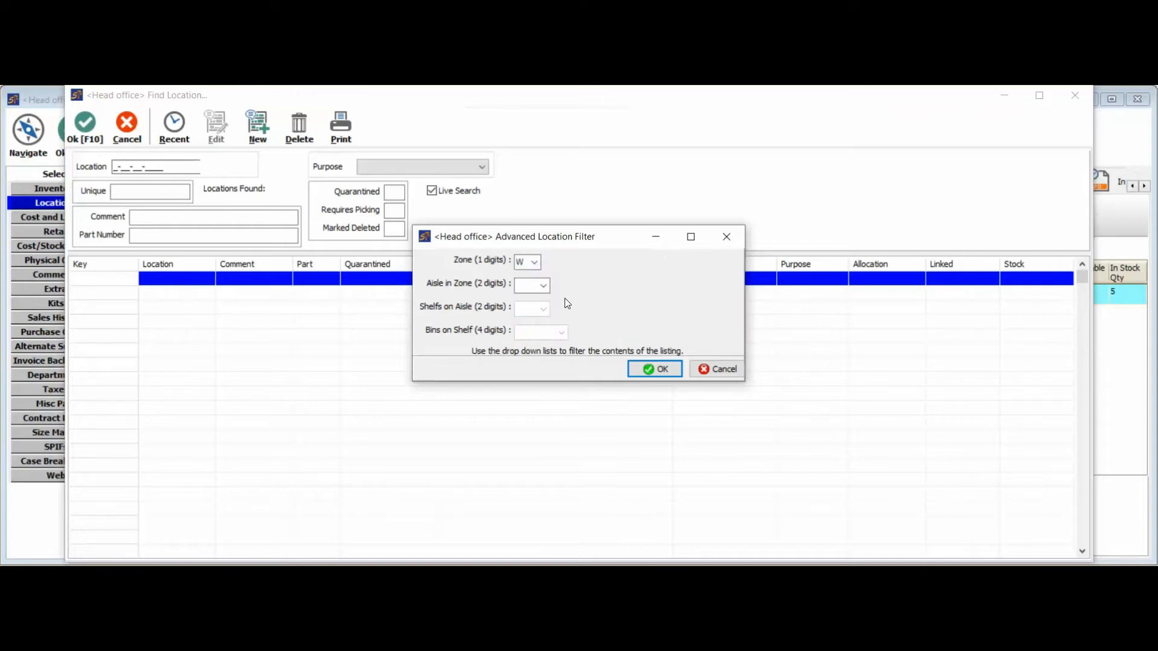
click(544, 285)
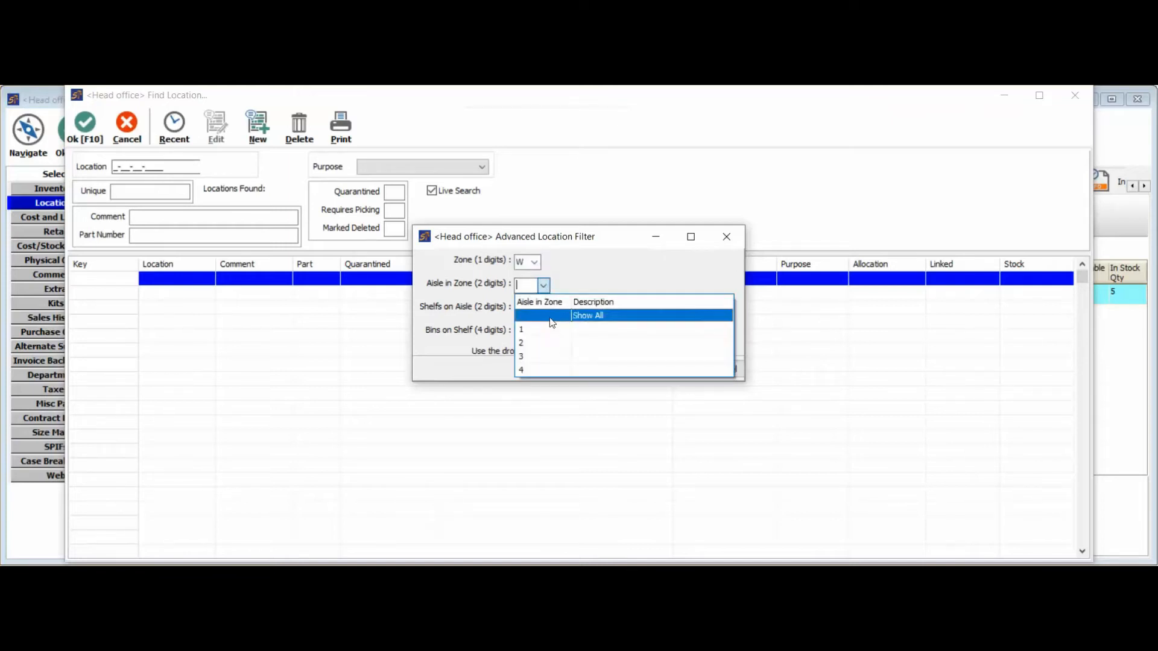
click(522, 329)
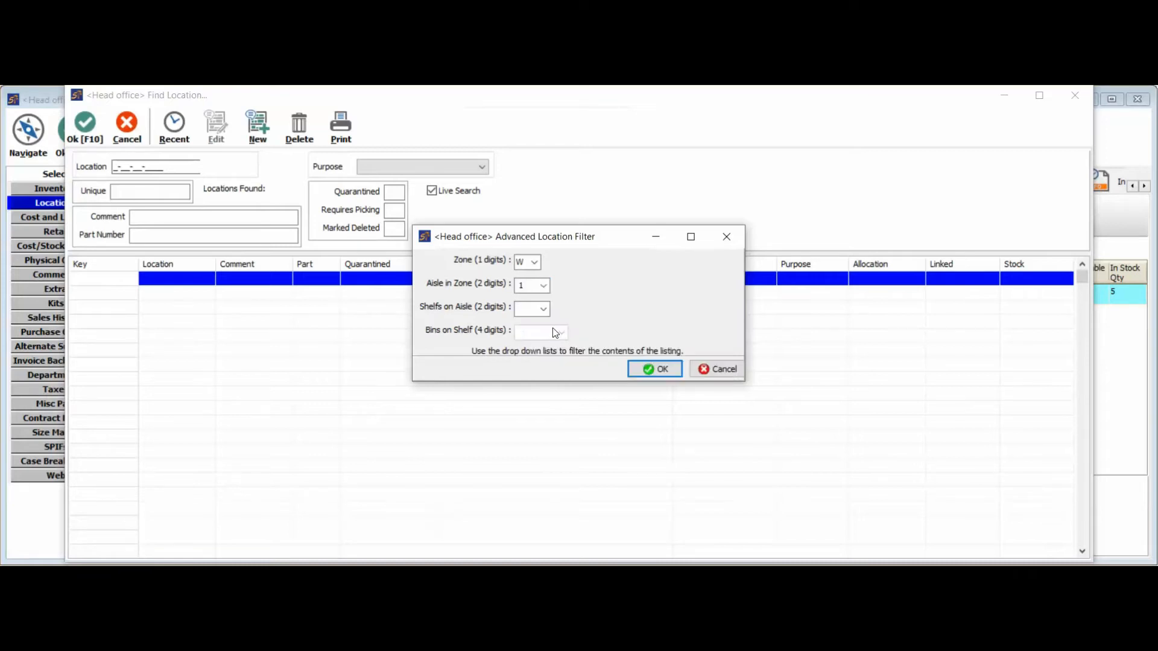
click(531, 309)
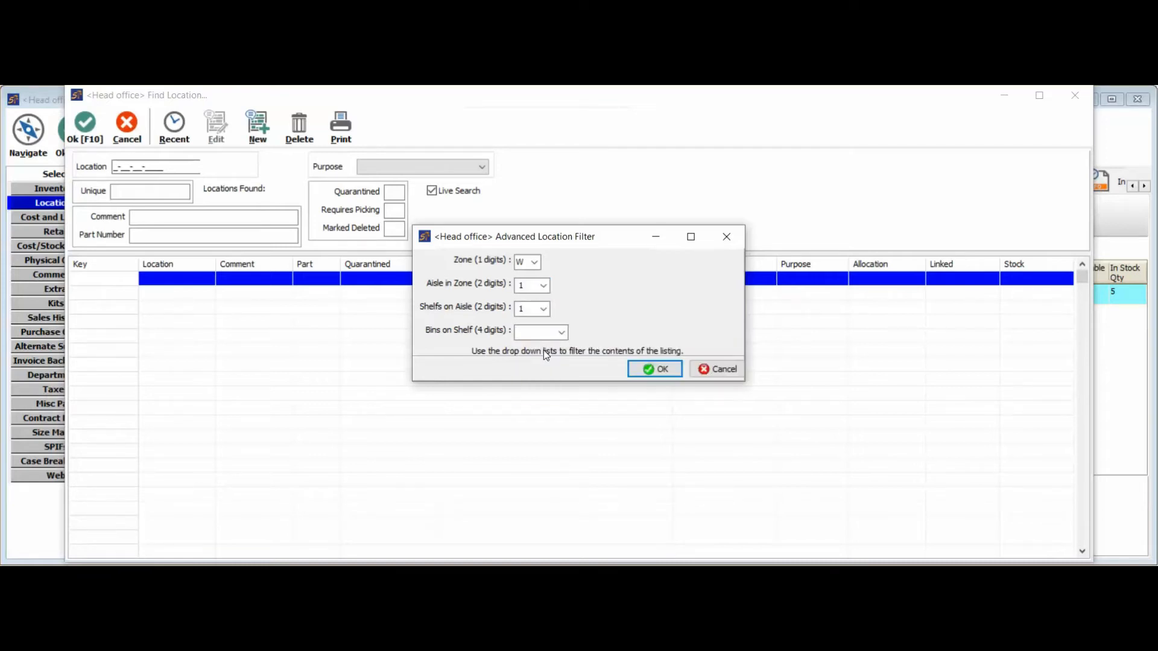
click(561, 332)
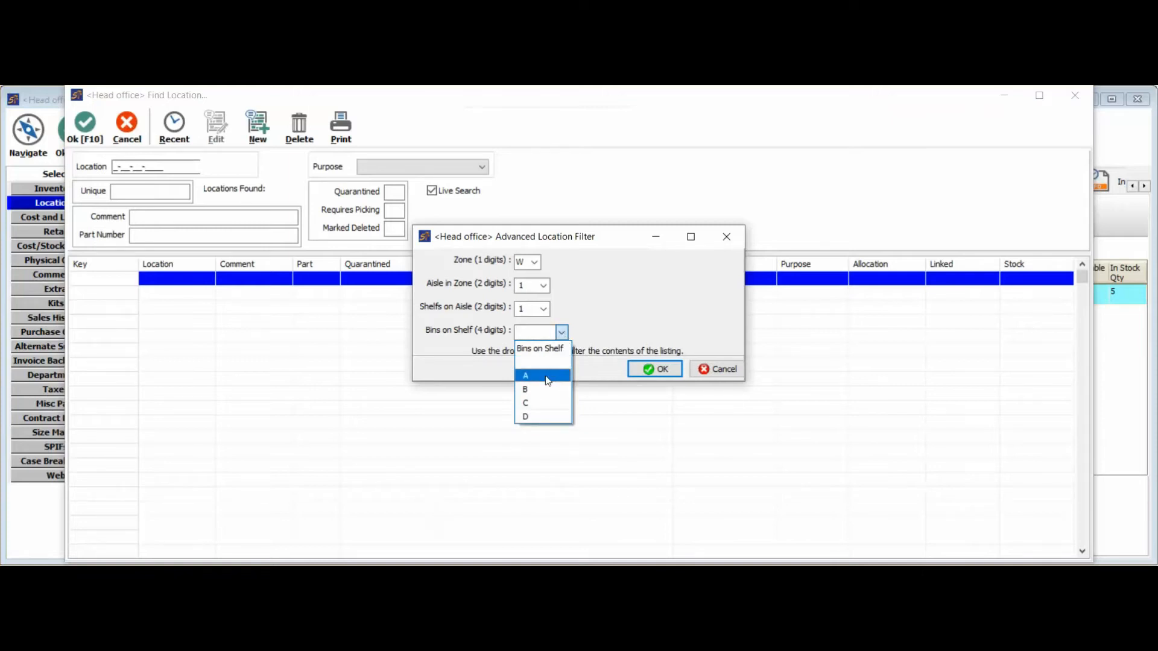
click(524, 375)
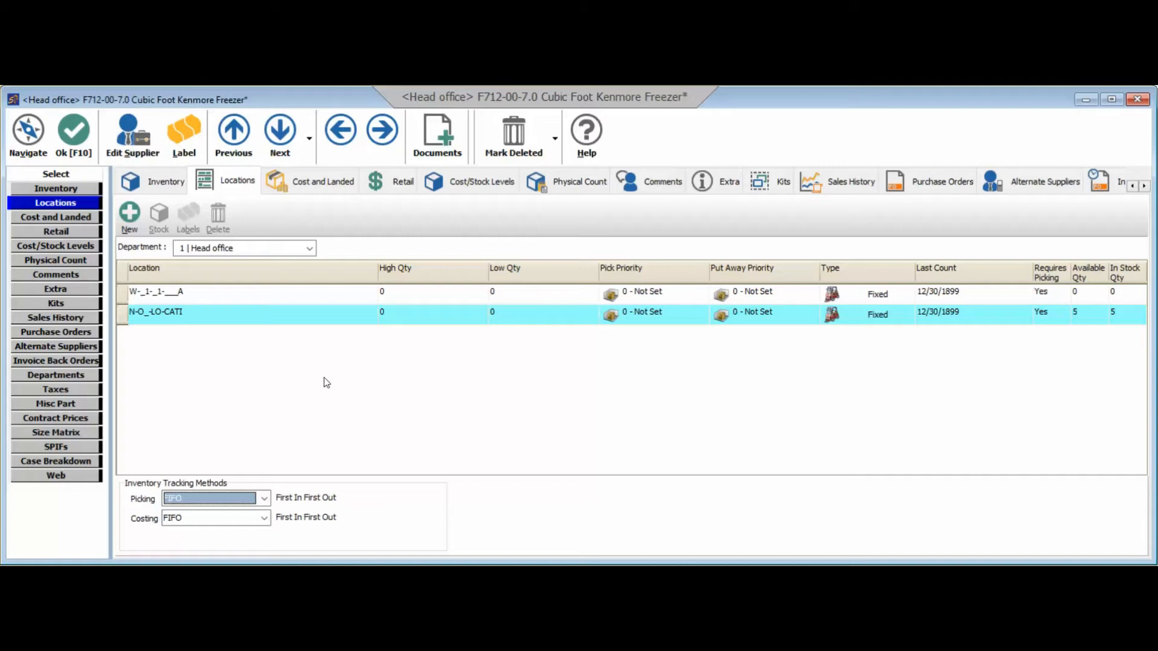
mouse_move(214, 297)
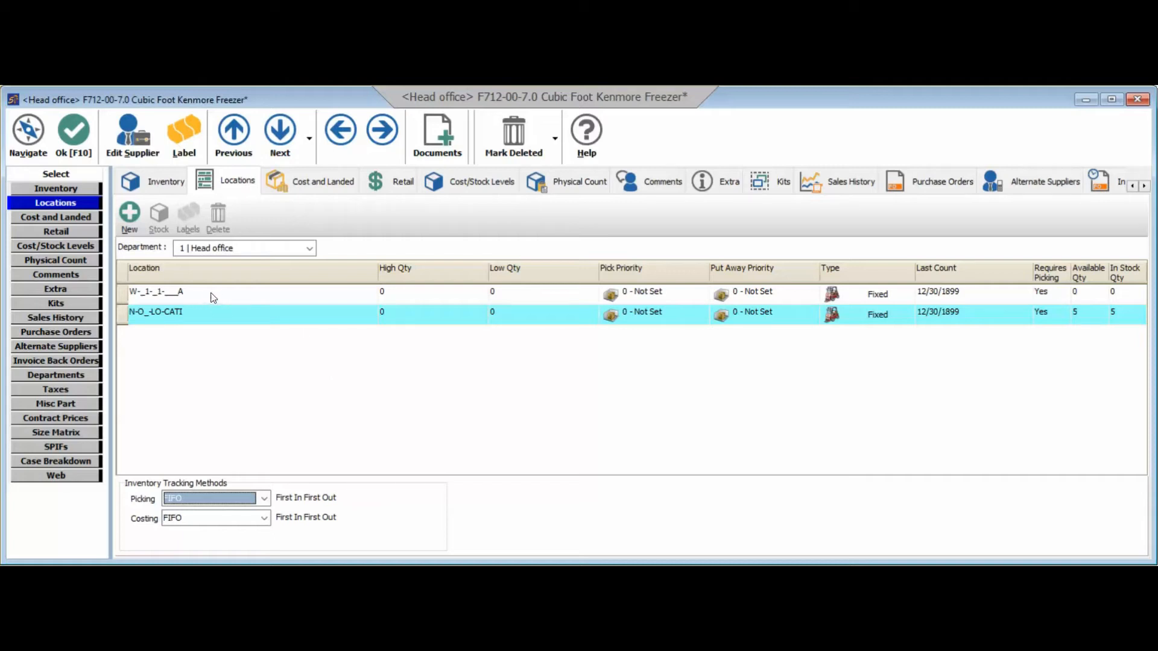
mouse_move(1089, 324)
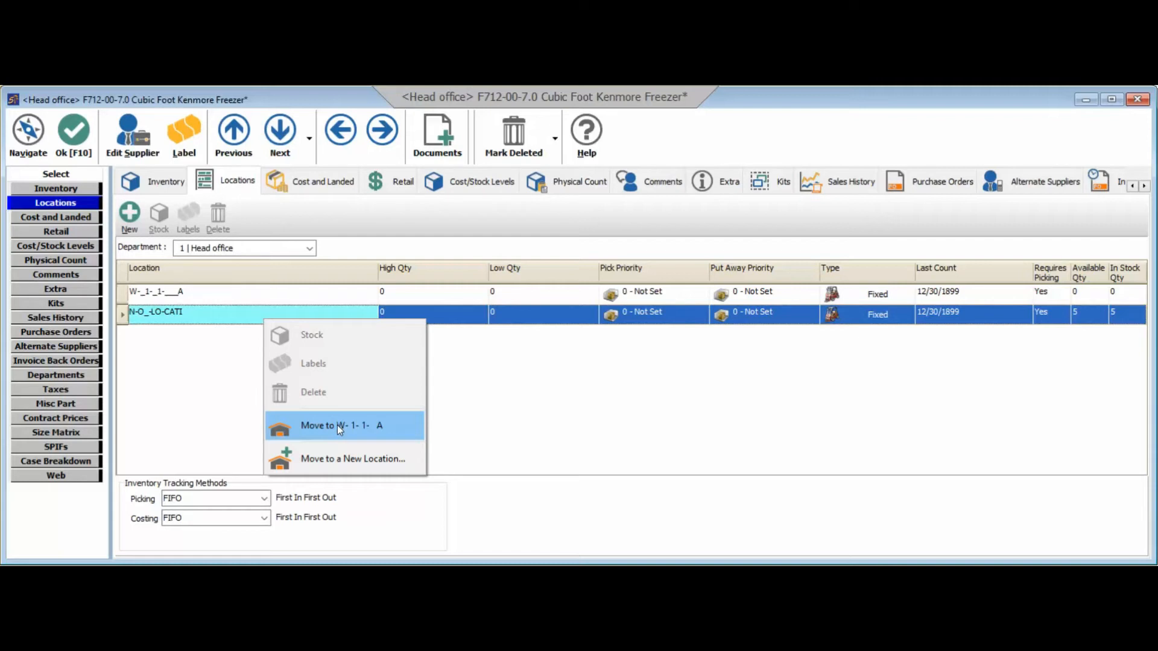
Move the freezer's 5 units from the no-location bin into W-1-1-A
click(340, 424)
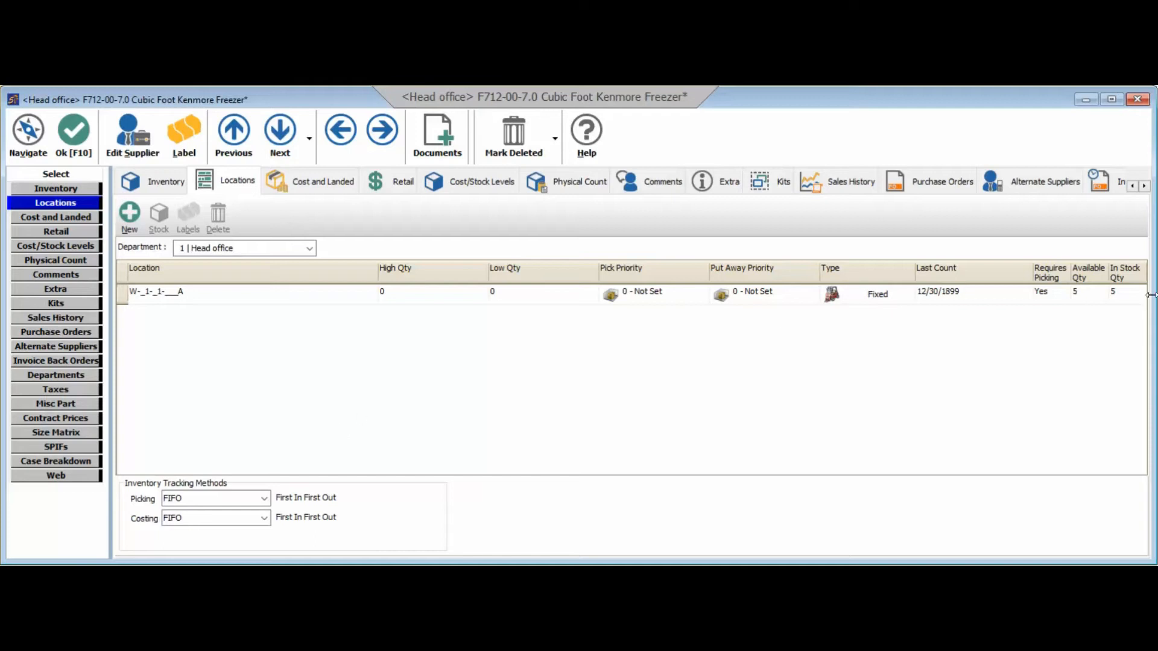
mouse_move(1049, 335)
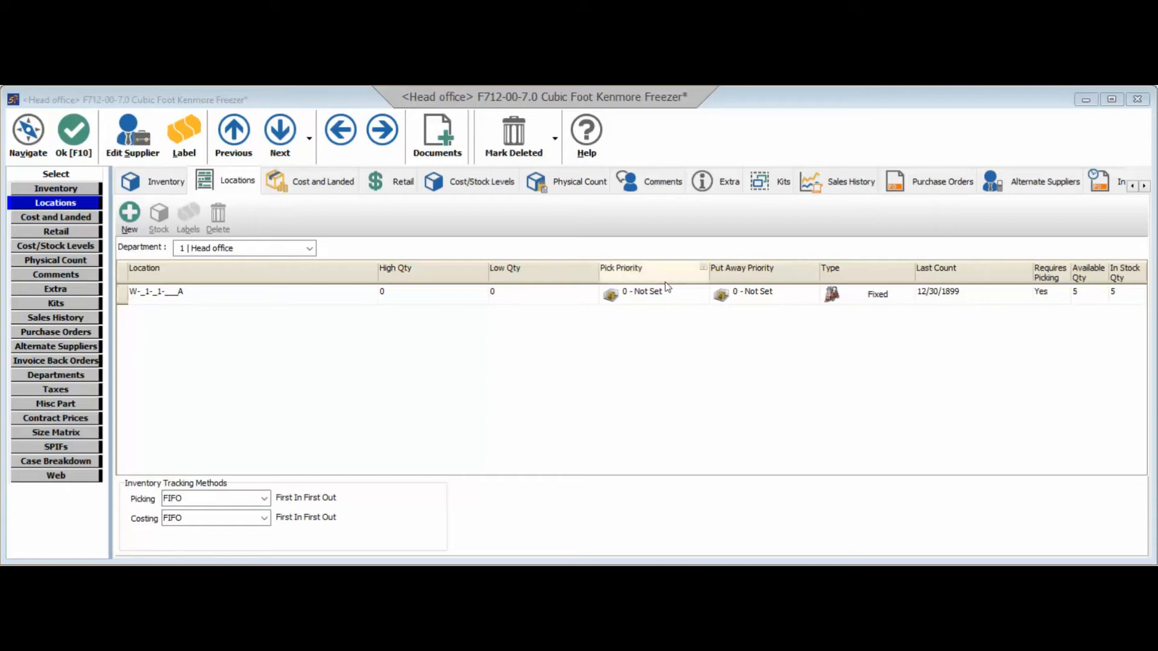
mouse_move(775, 278)
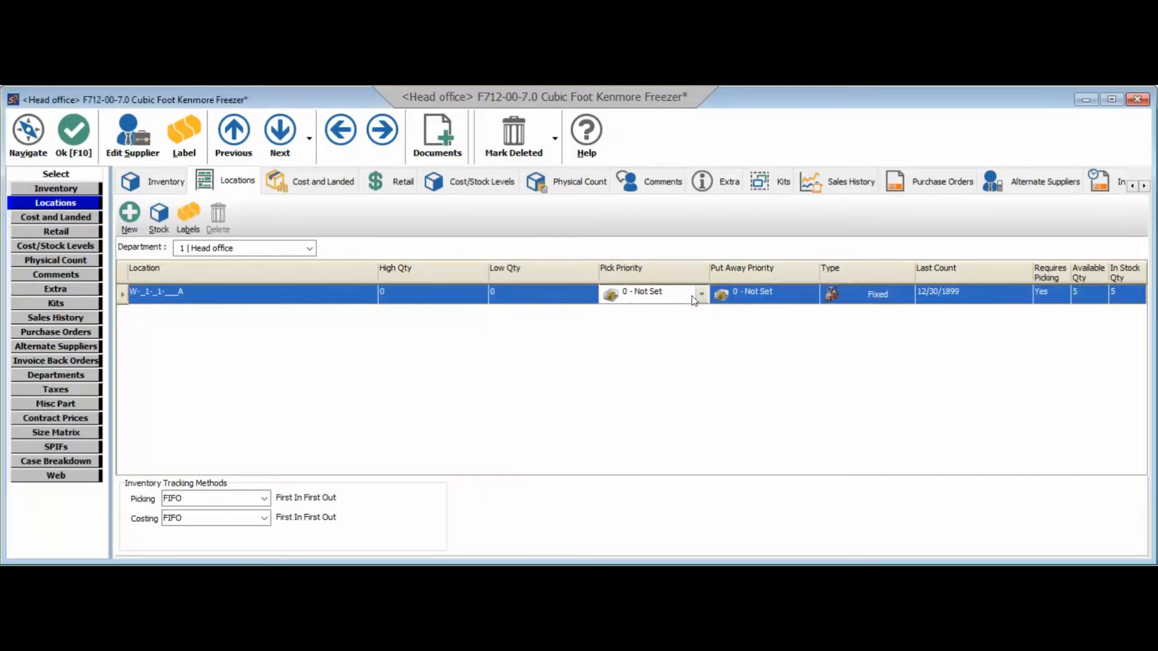
Set W-1-1-A's pick priority and put-away priority both to 1 - First
click(700, 294)
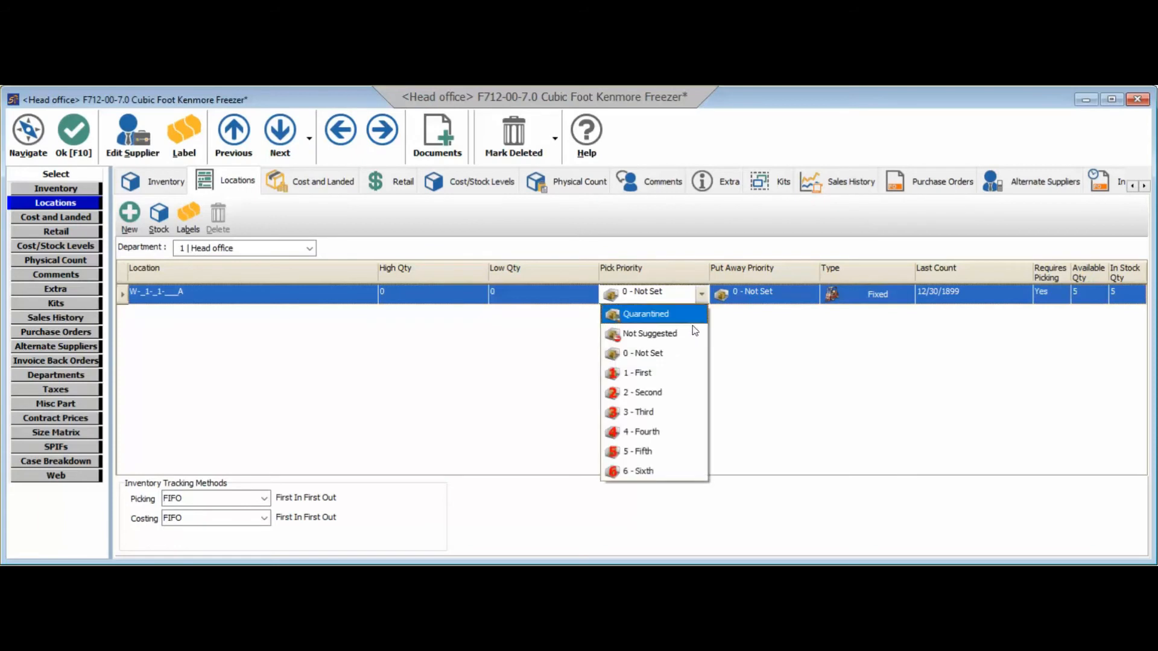
mouse_move(644, 373)
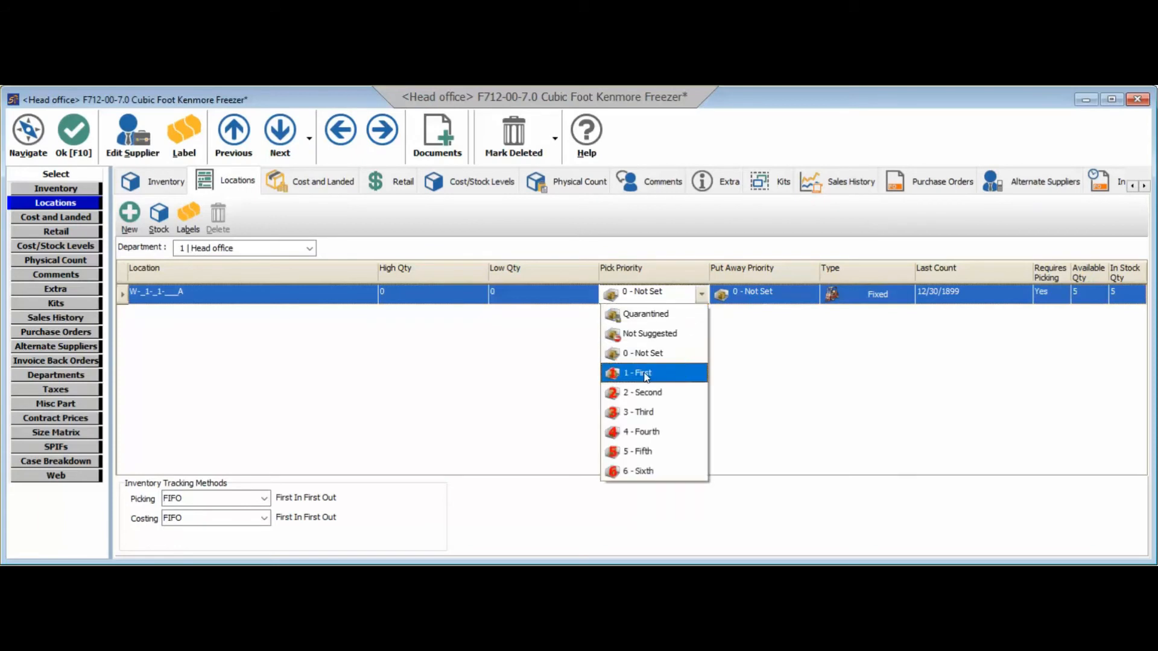
mouse_move(633, 378)
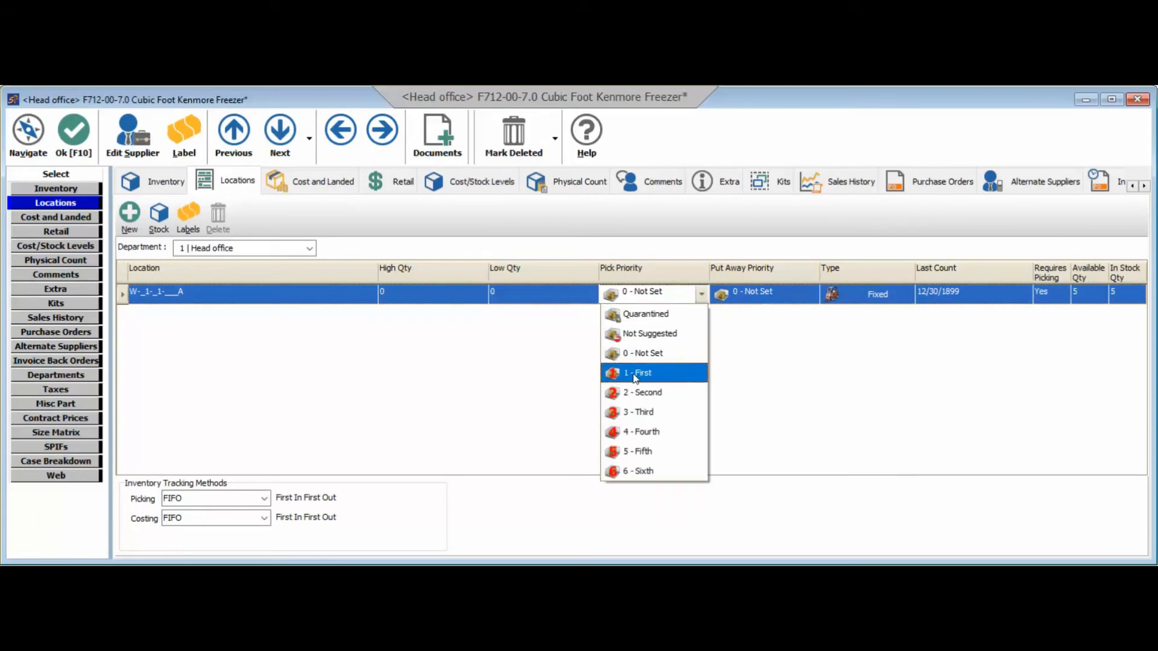
mouse_move(647, 412)
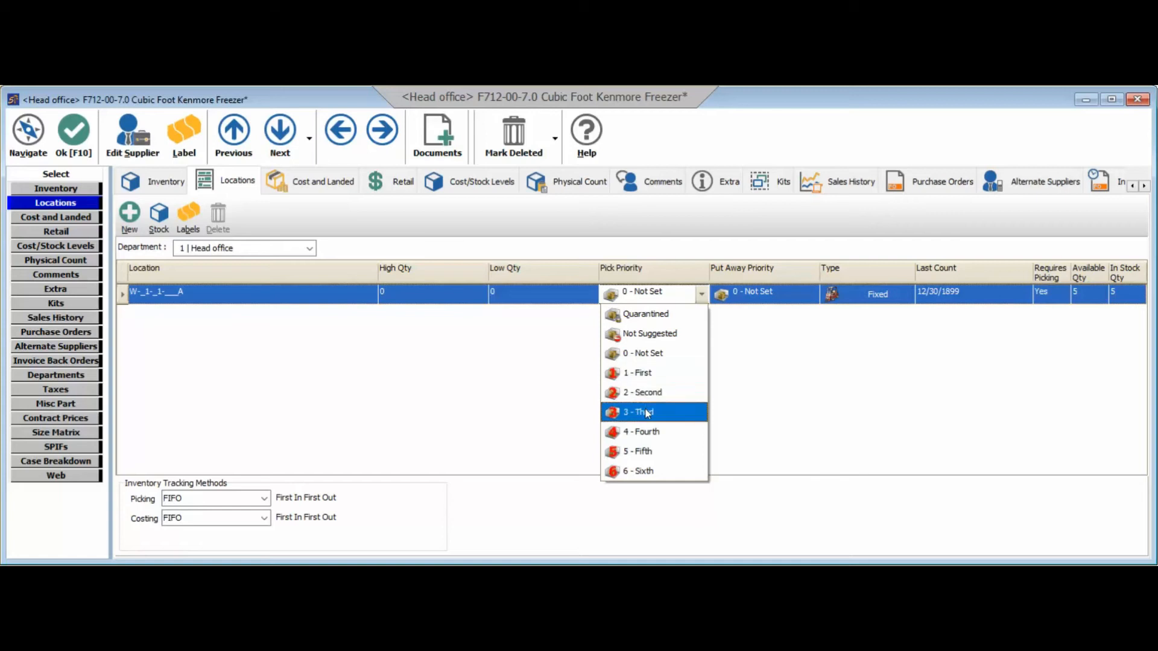
mouse_move(650, 372)
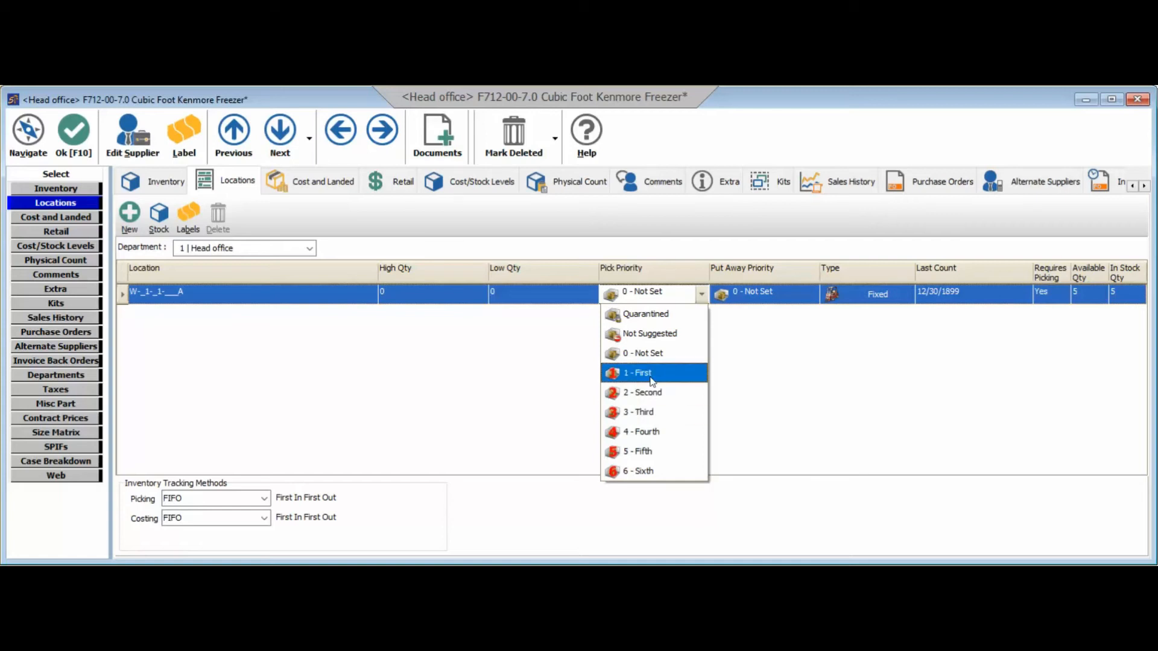
click(636, 373)
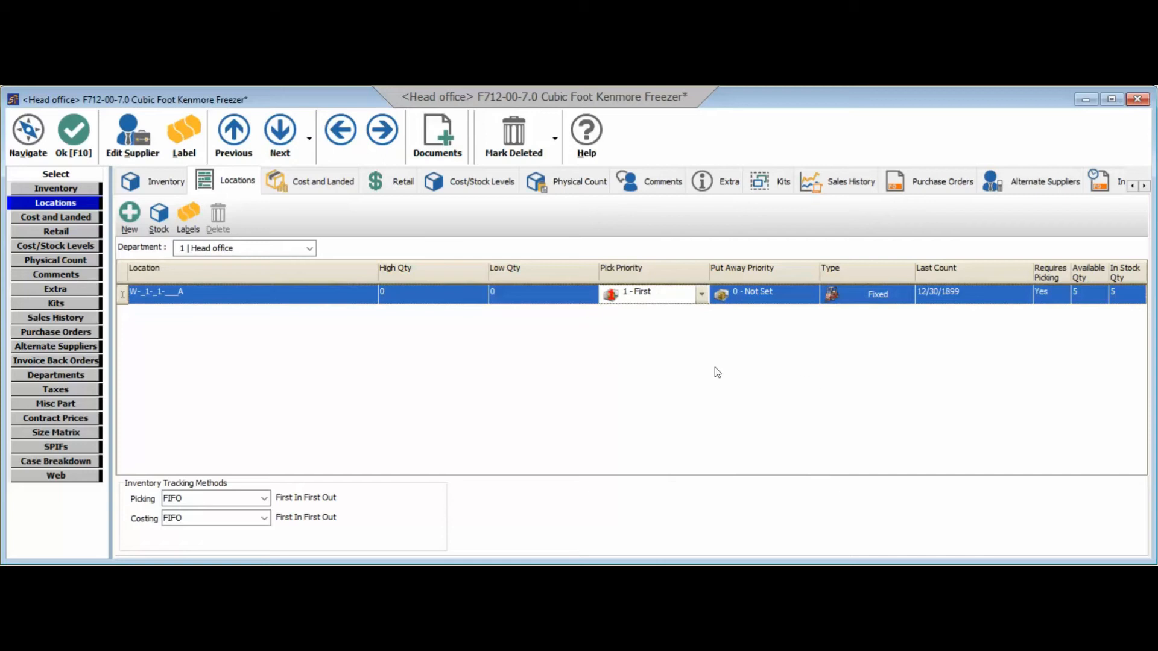
mouse_move(807, 353)
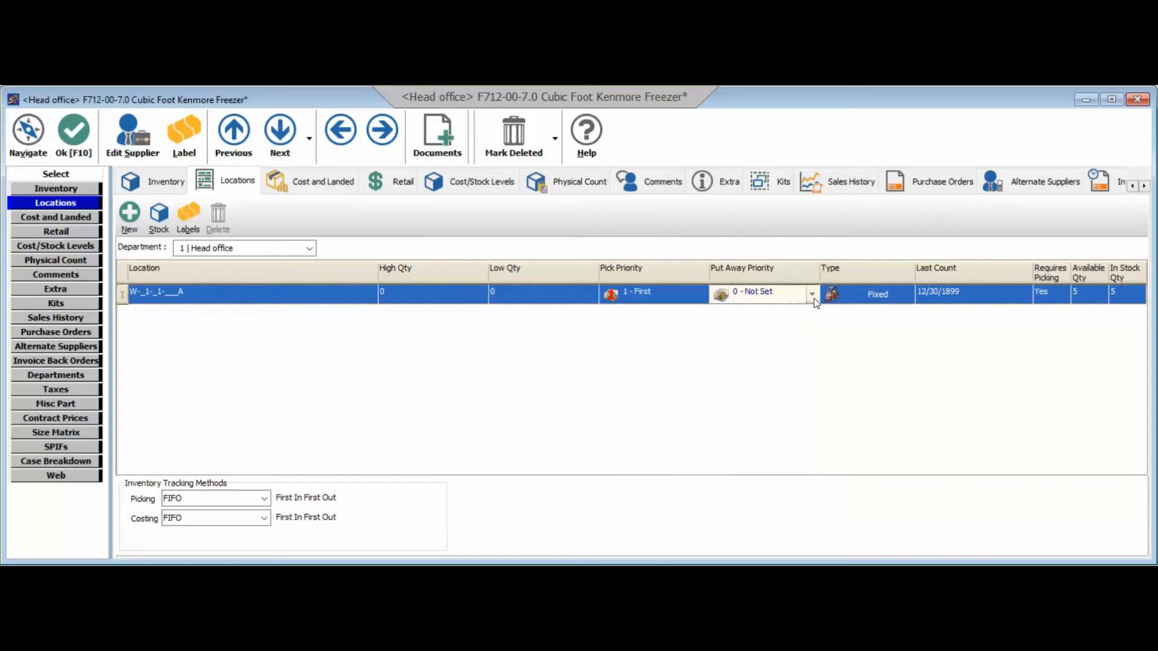
click(812, 295)
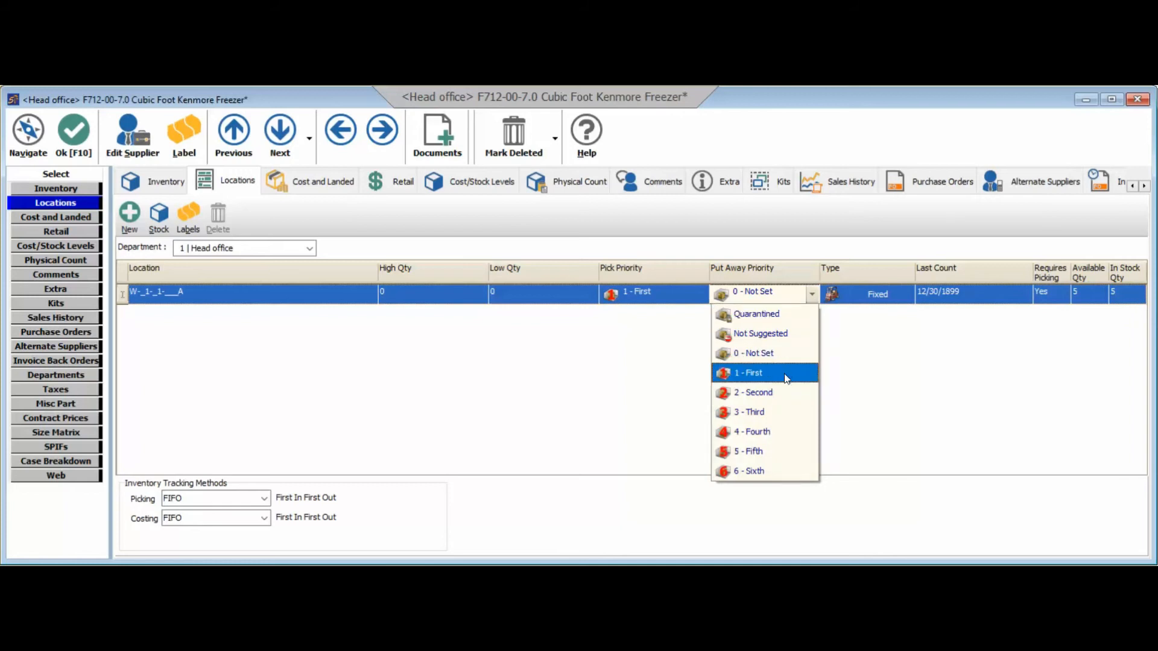
click(747, 372)
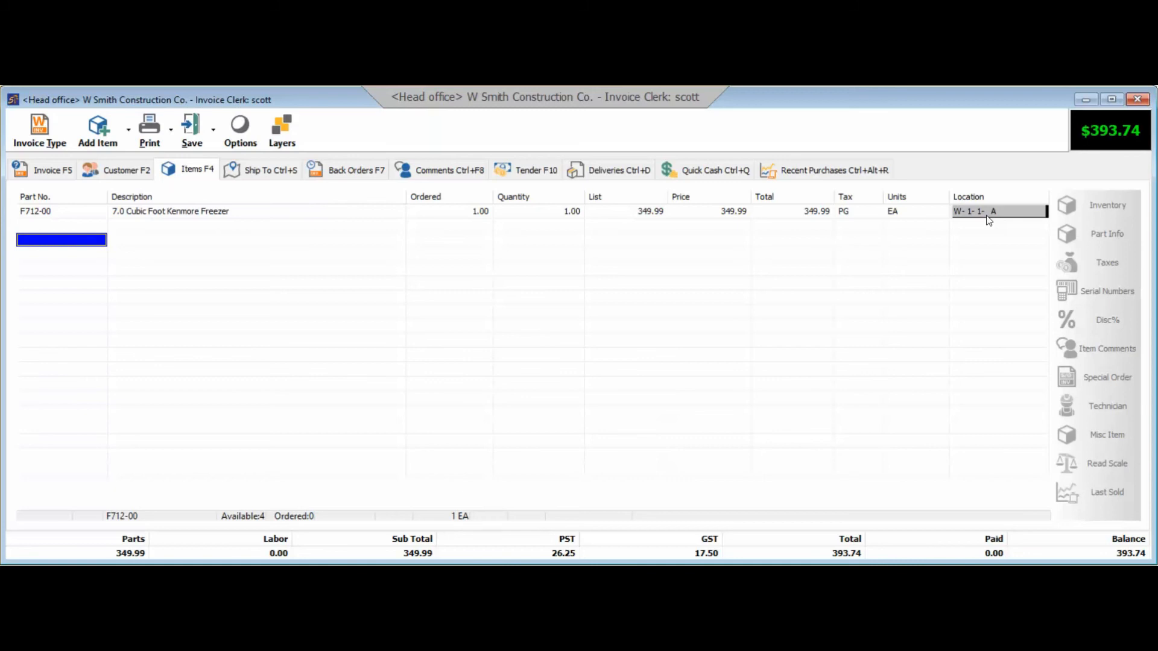
mouse_move(775, 209)
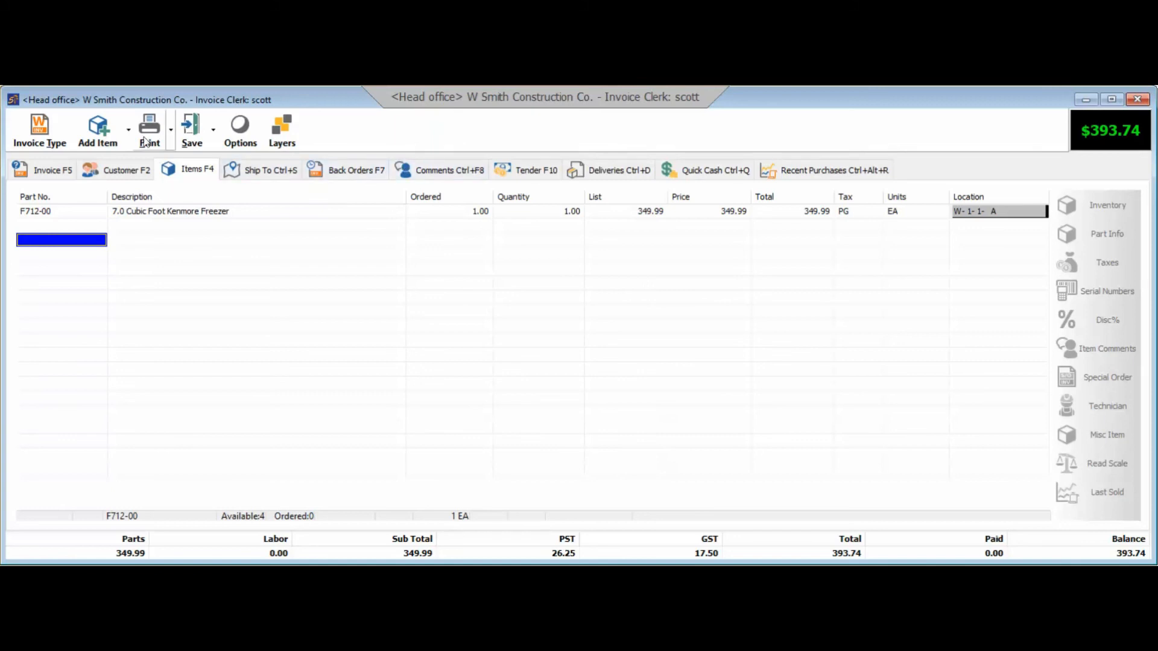
mouse_move(147, 136)
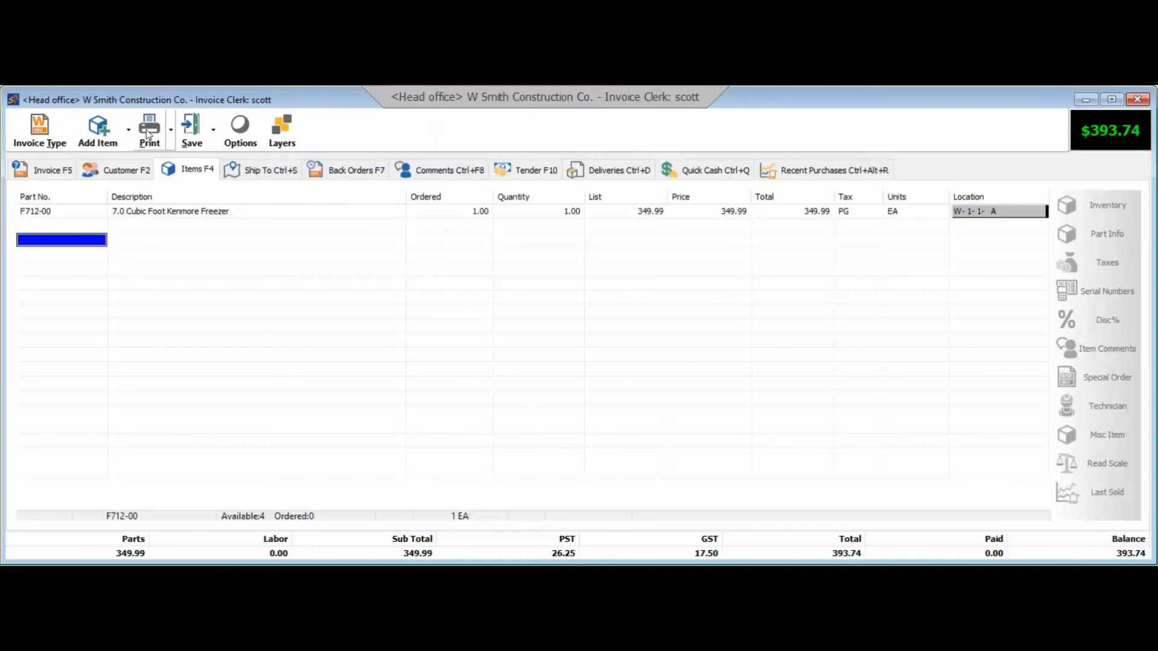
Bring up the invoice's print form choices: Default, Slip Printer Form, Pick List
click(150, 130)
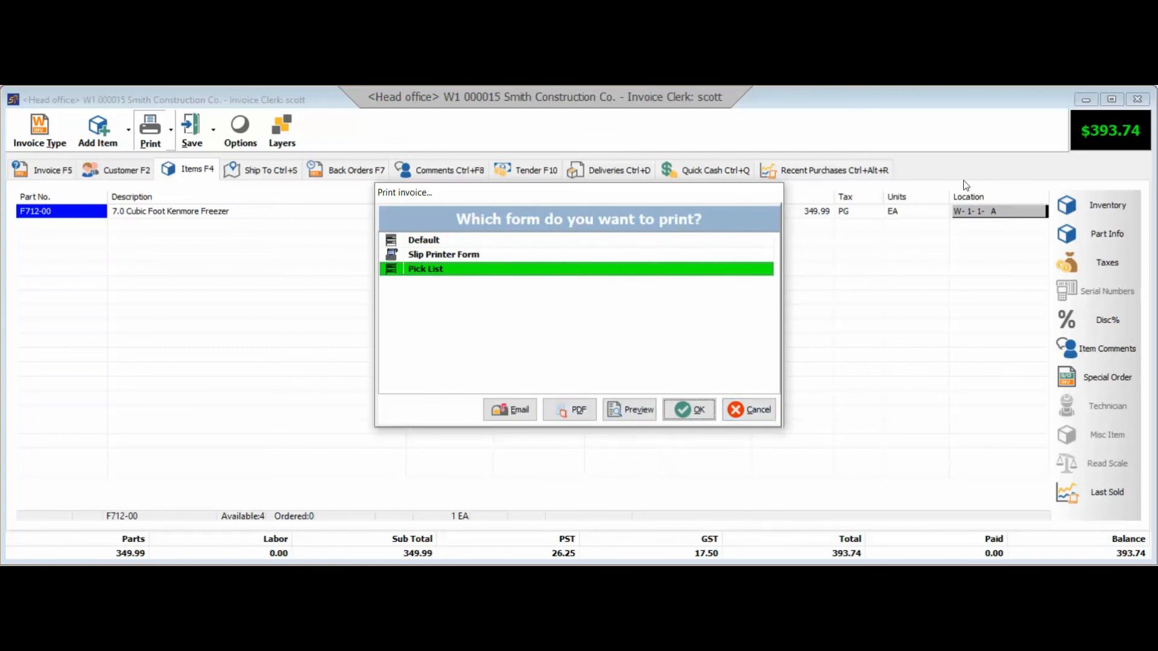
mouse_move(694, 363)
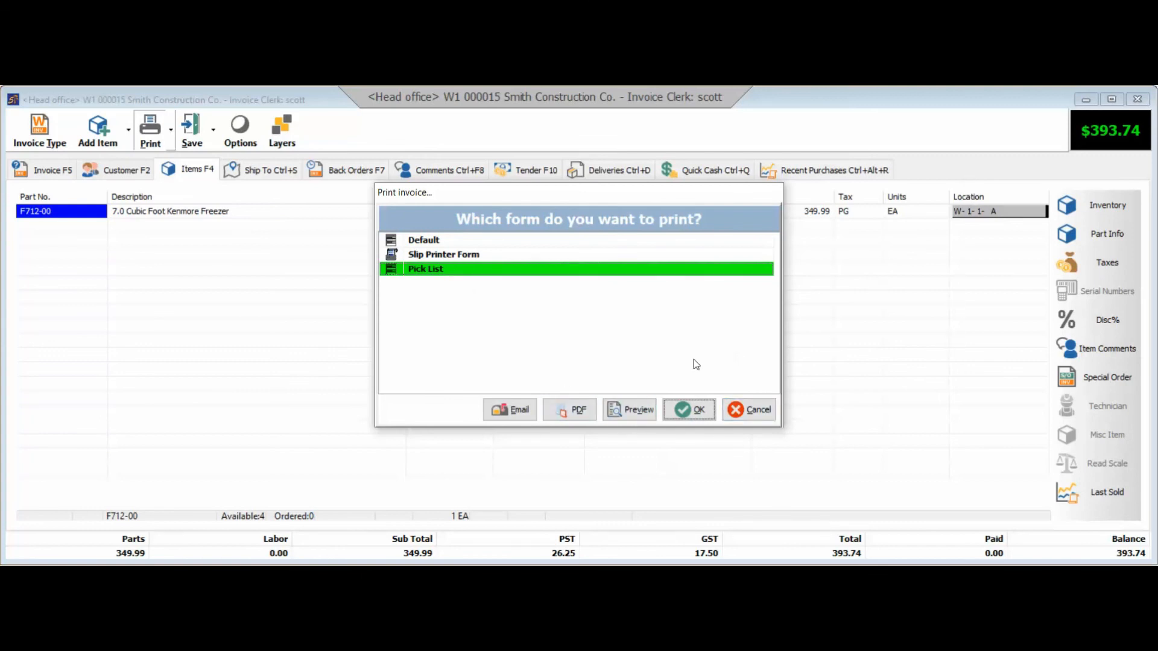